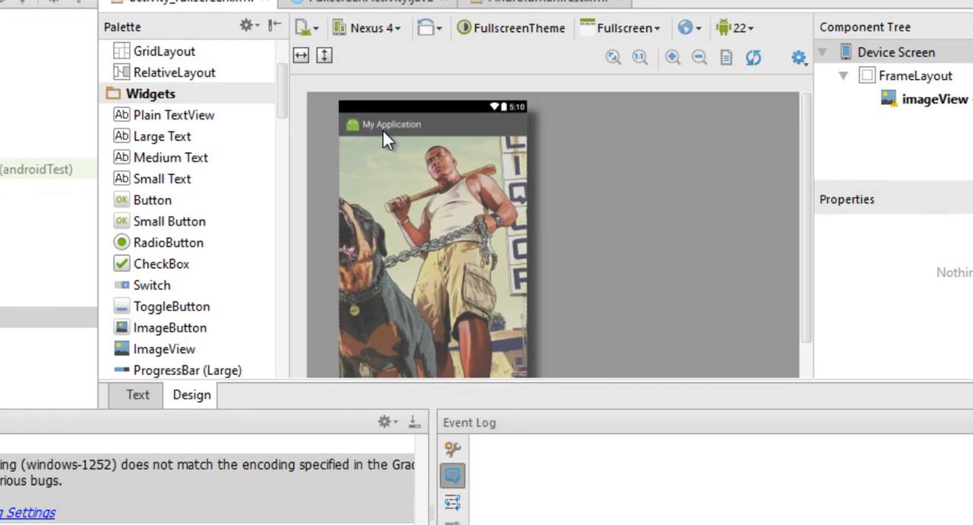
{"action": "mouse_move", "coordinate": [452, 130]}
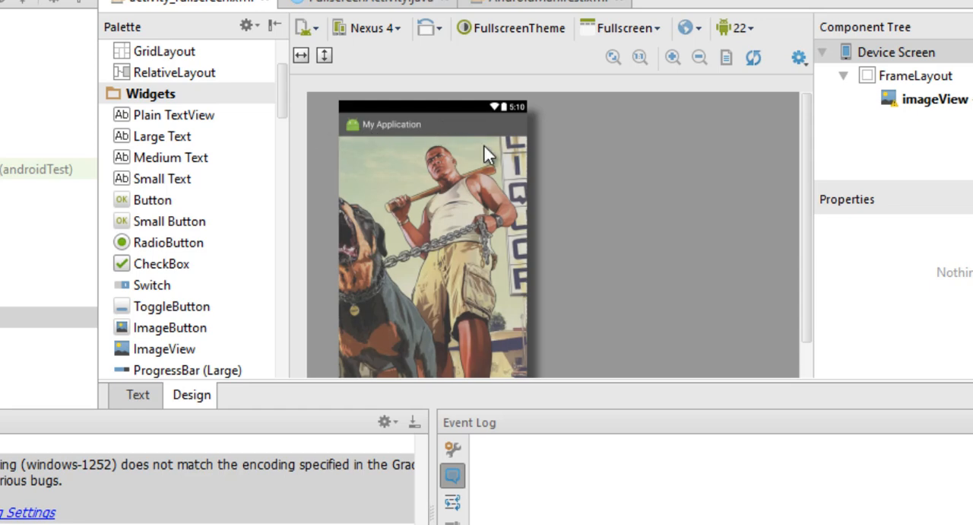
{"action": "mouse_move", "coordinate": [403, 135]}
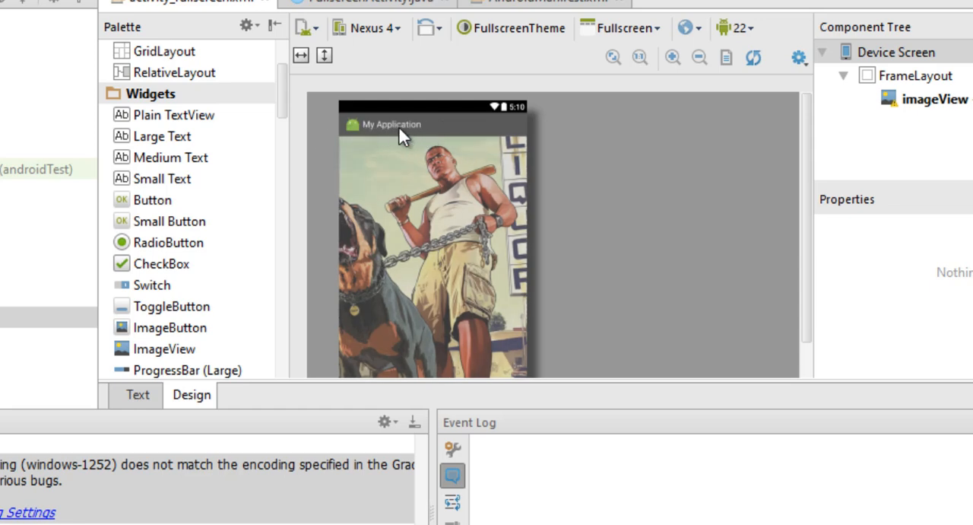
{"action": "mouse_move", "coordinate": [433, 145]}
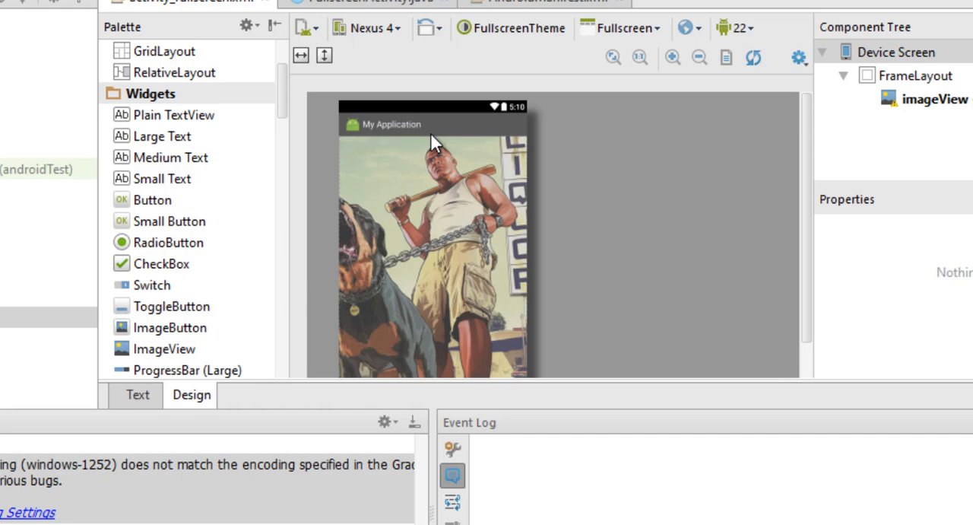
{"action": "mouse_move", "coordinate": [429, 137]}
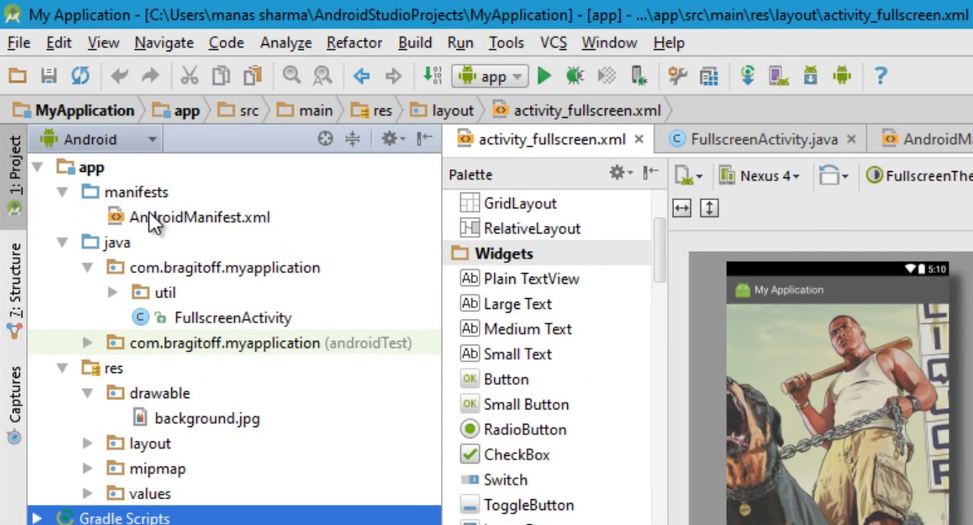
Step: Open AndroidManifest.xml to view the FullscreenActivity entry labelled My Application
{"action": "double_click", "coordinate": [200, 216]}
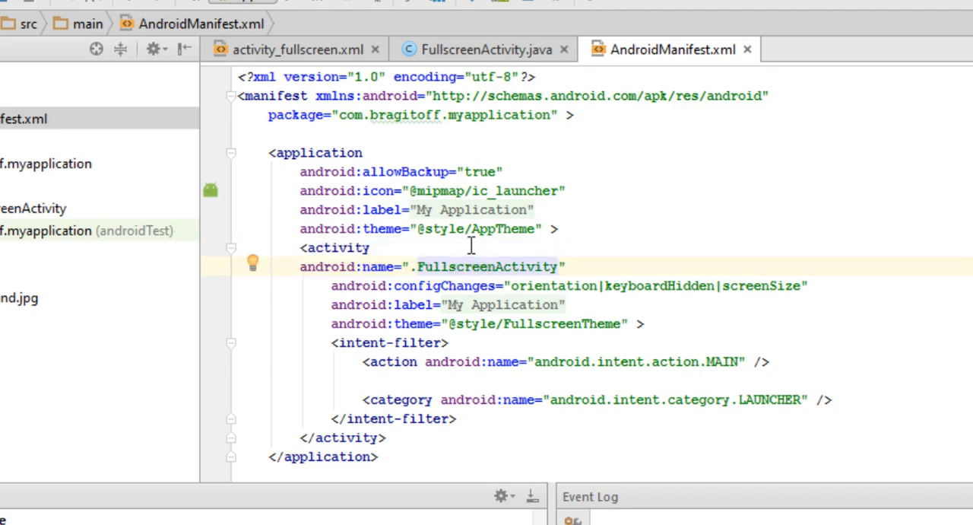
Step: Replace the FullscreenActivity android:label with 'I changed the Title'
{"action": "left_click", "coordinate": [297, 49]}
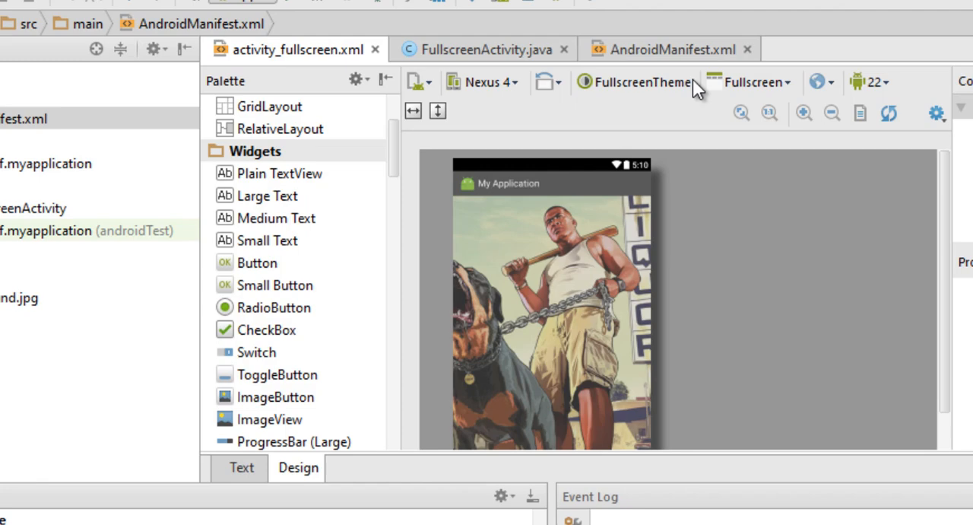
{"action": "left_click", "coordinate": [669, 49]}
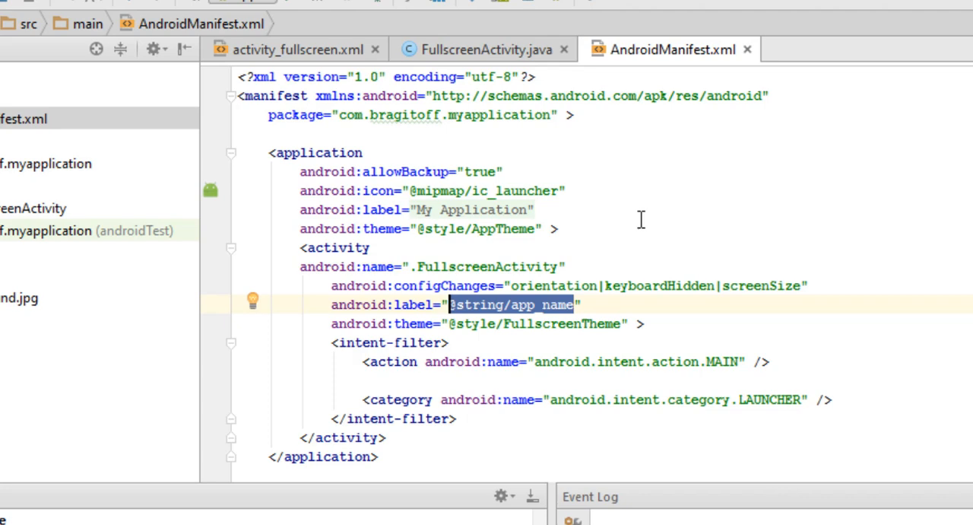
{"action": "type", "text": "I changed the Titl"}
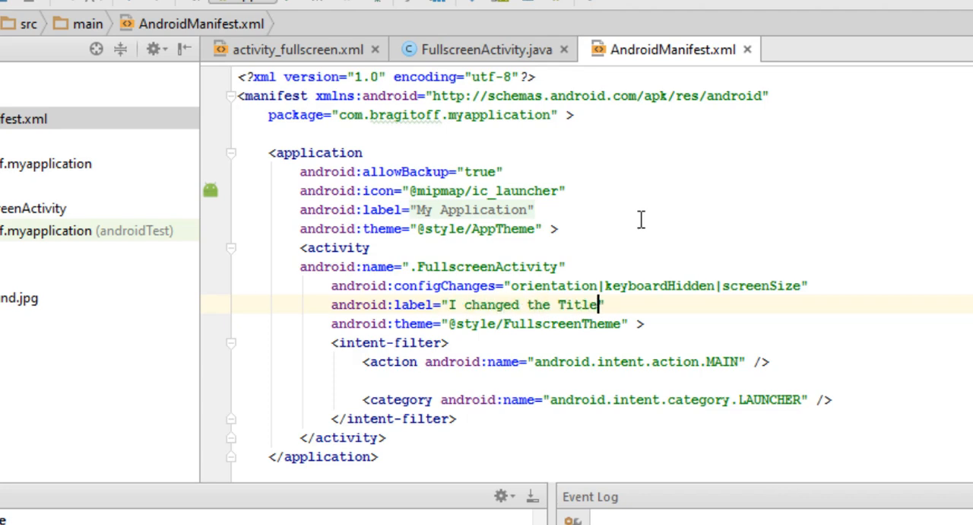
{"action": "left_click", "coordinate": [296, 48]}
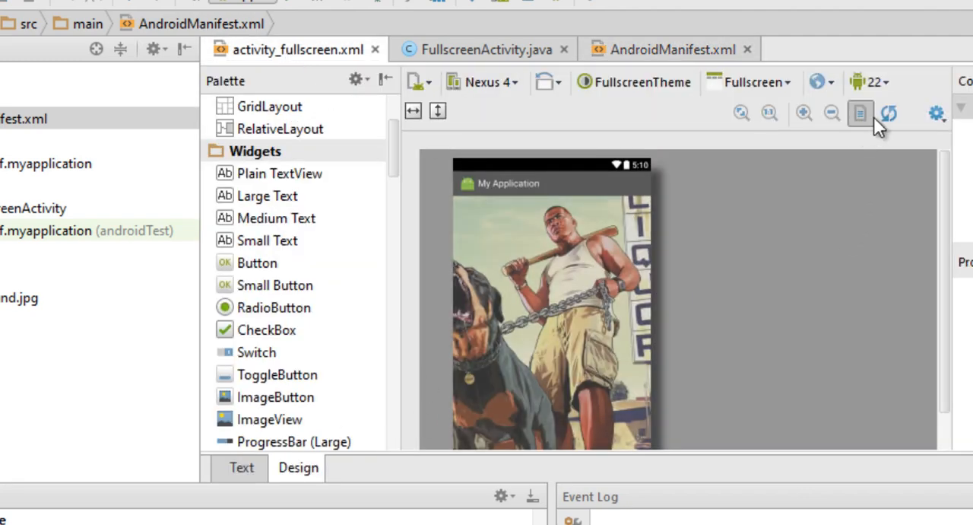
Step: Refresh the activity_fullscreen.xml preview so the action bar shows 'I changed the Title'
{"action": "left_click", "coordinate": [860, 113]}
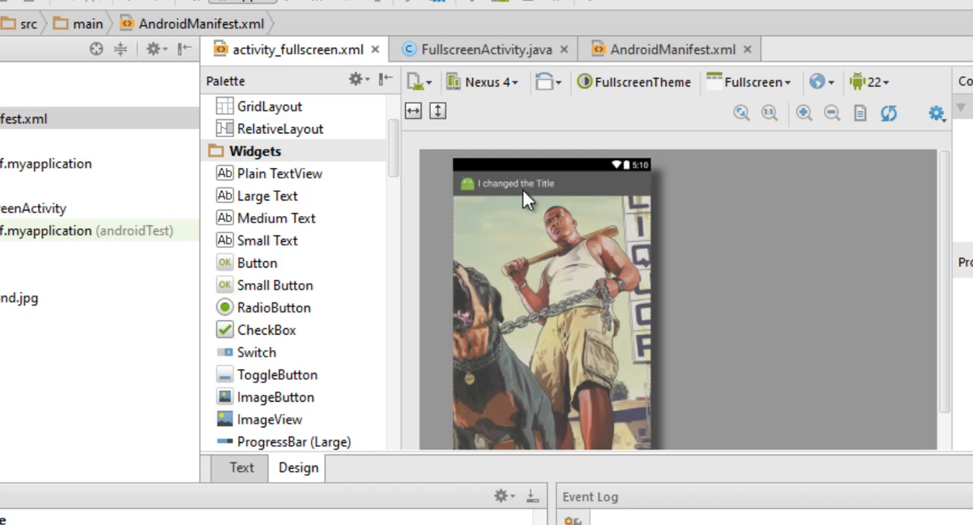
{"action": "mouse_move", "coordinate": [525, 200]}
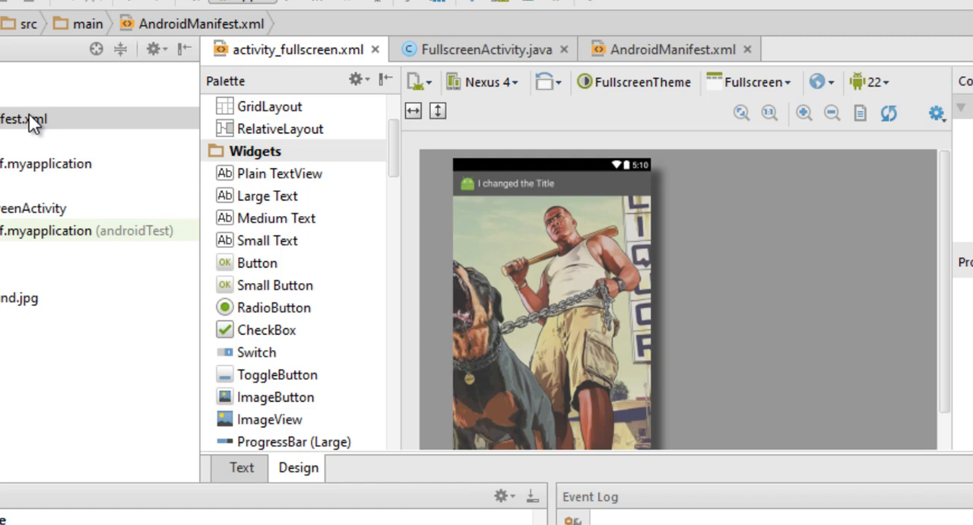
{"action": "mouse_move", "coordinate": [542, 210]}
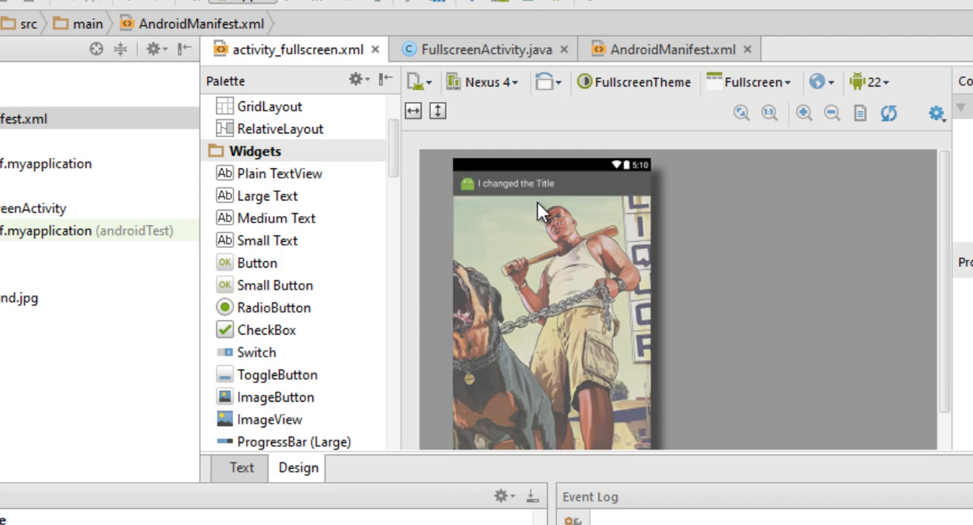
{"action": "mouse_move", "coordinate": [532, 209]}
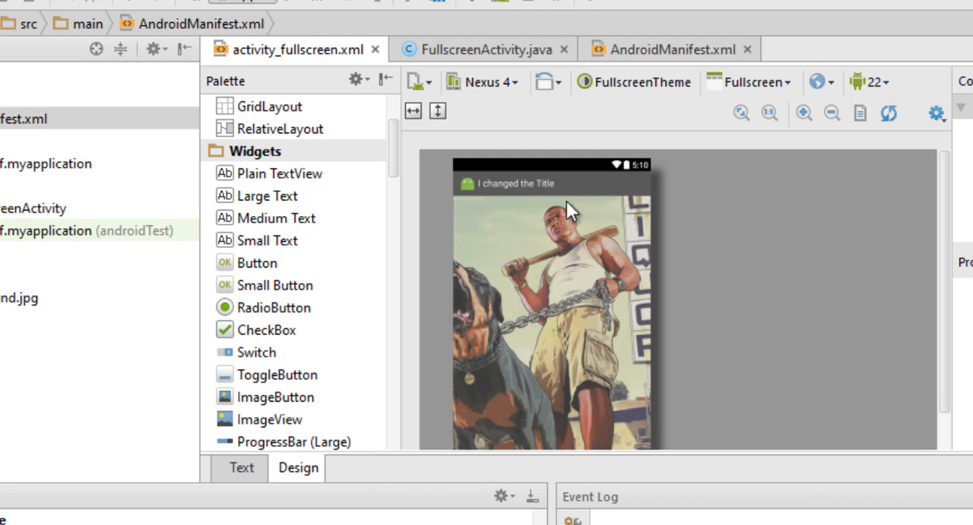
{"action": "mouse_move", "coordinate": [555, 188]}
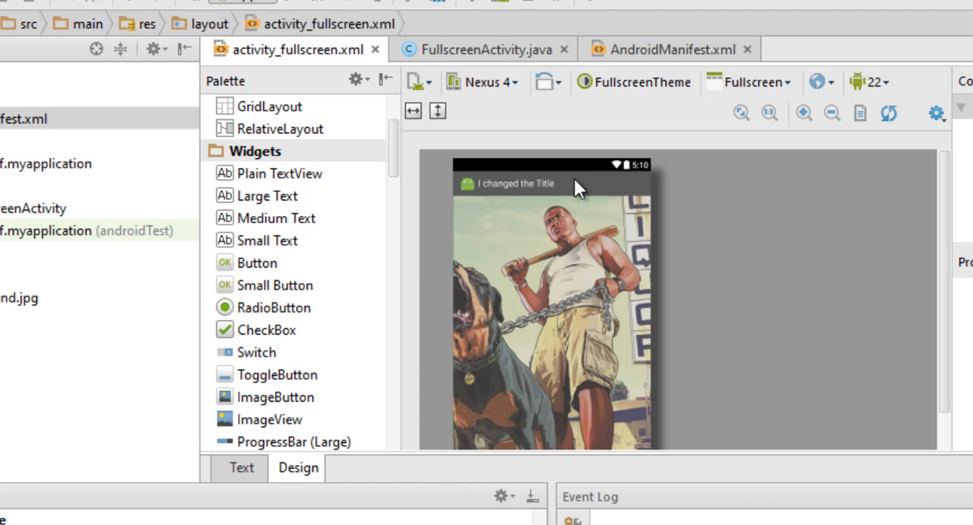
{"action": "mouse_move", "coordinate": [571, 189]}
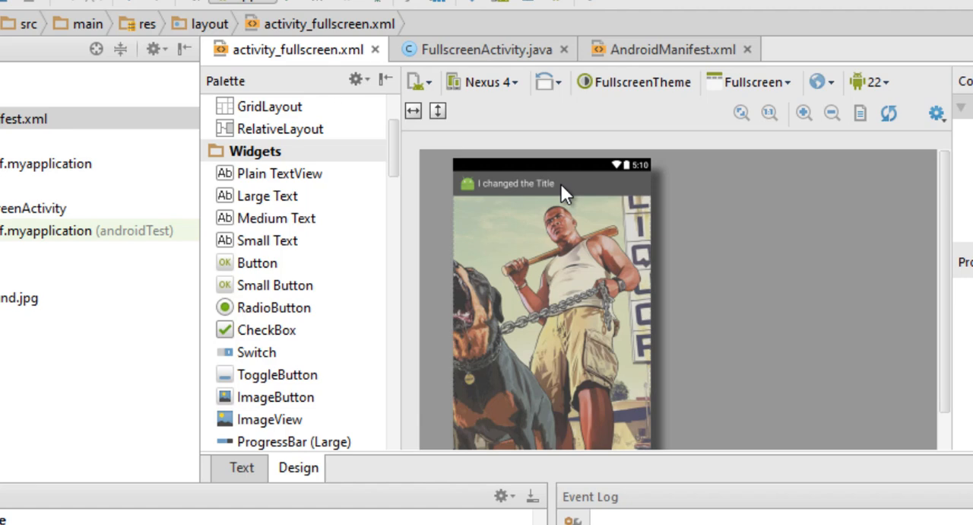
{"action": "mouse_move", "coordinate": [510, 213]}
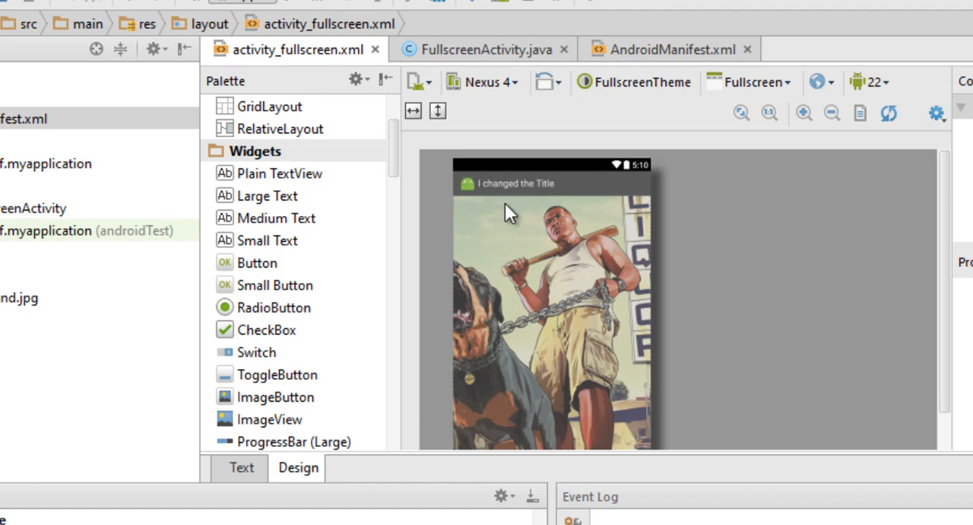